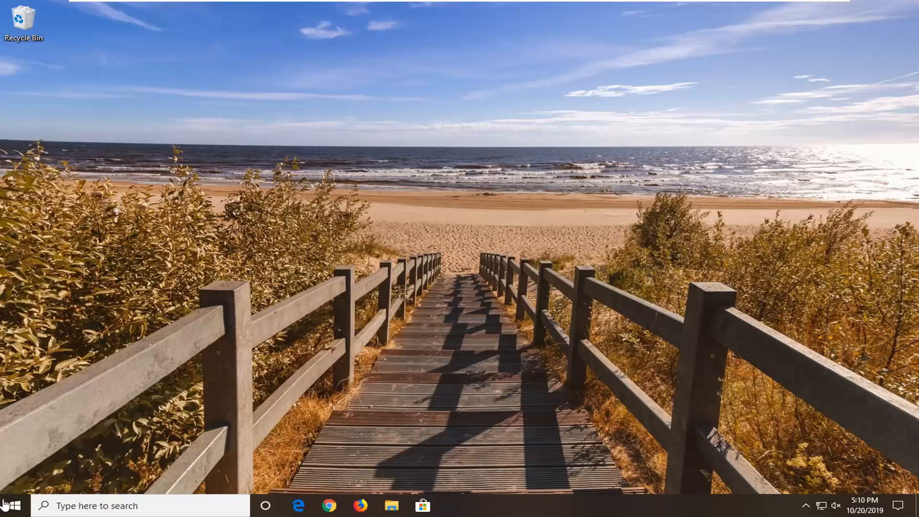
Reach the Apps & features page of Settings from the Start menu.
{"action": "left_click", "coordinate": [10, 506]}
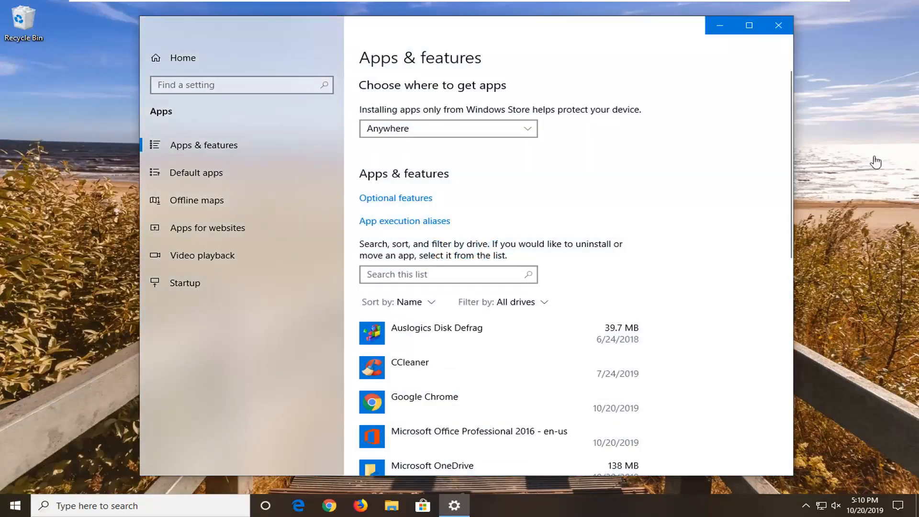
Search the apps list for 'Microsoft edge' and go to its Advanced options.
{"action": "left_click", "coordinate": [449, 275]}
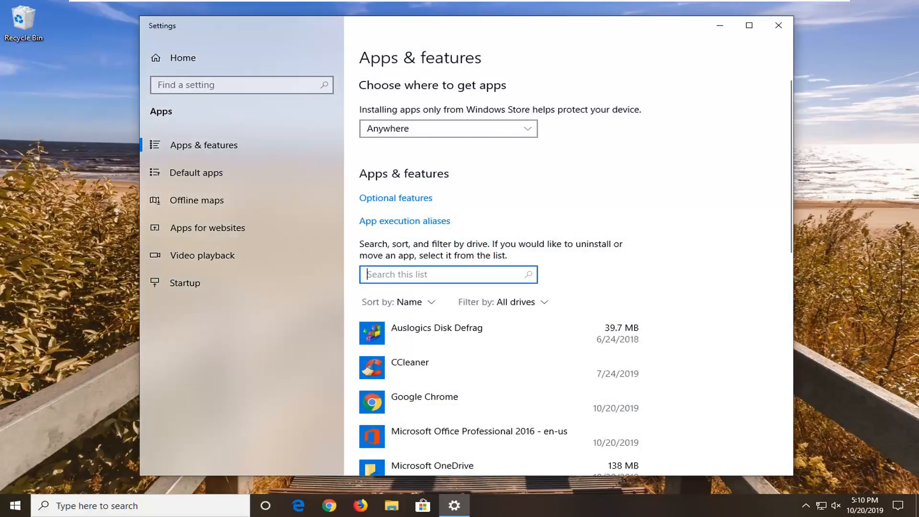
{"action": "type", "text": "Microsoft edge"}
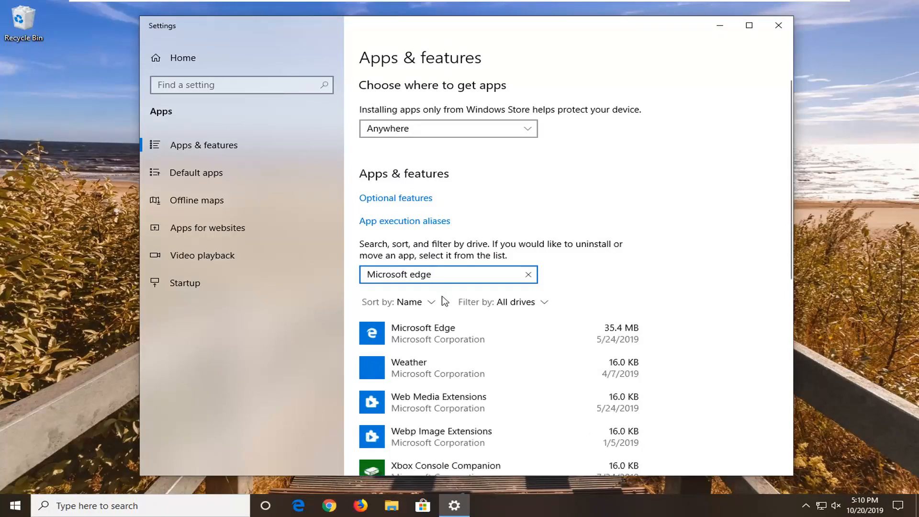
{"action": "left_click", "coordinate": [437, 333]}
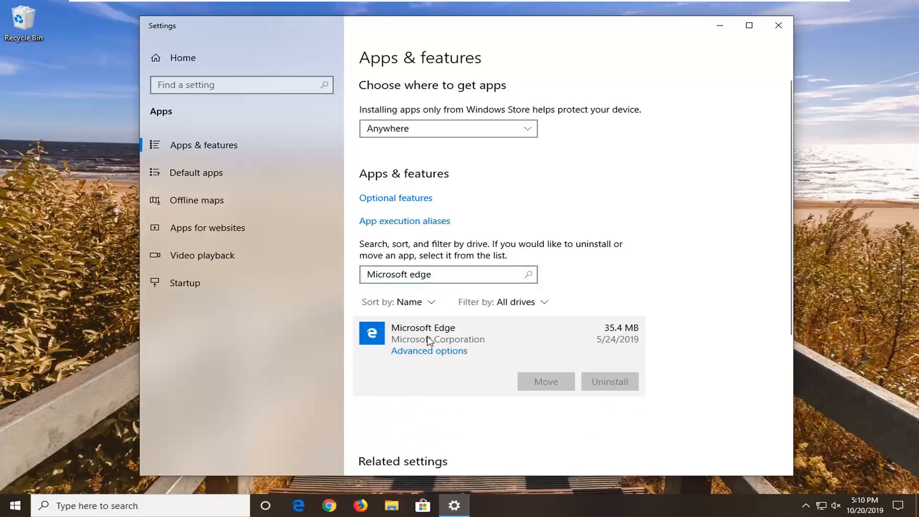
{"action": "left_click", "coordinate": [429, 350]}
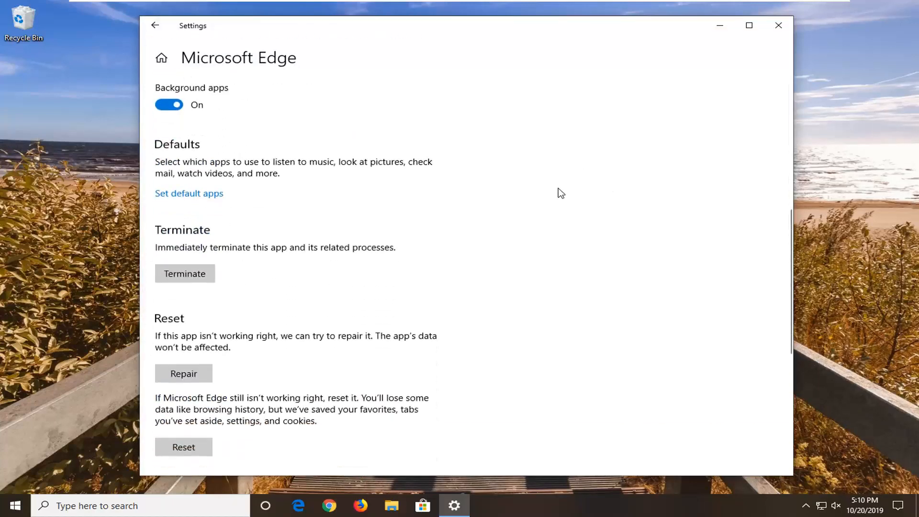
{"action": "mouse_move", "coordinate": [178, 354]}
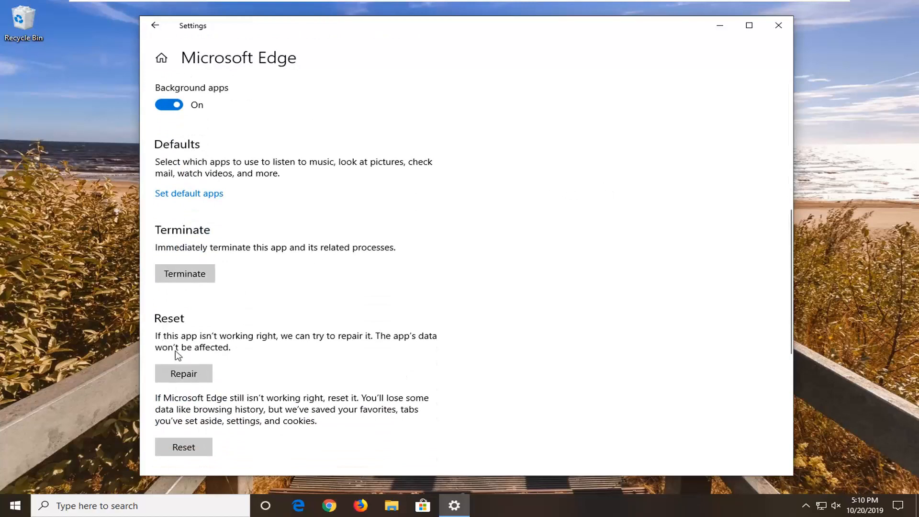
{"action": "mouse_move", "coordinate": [339, 343]}
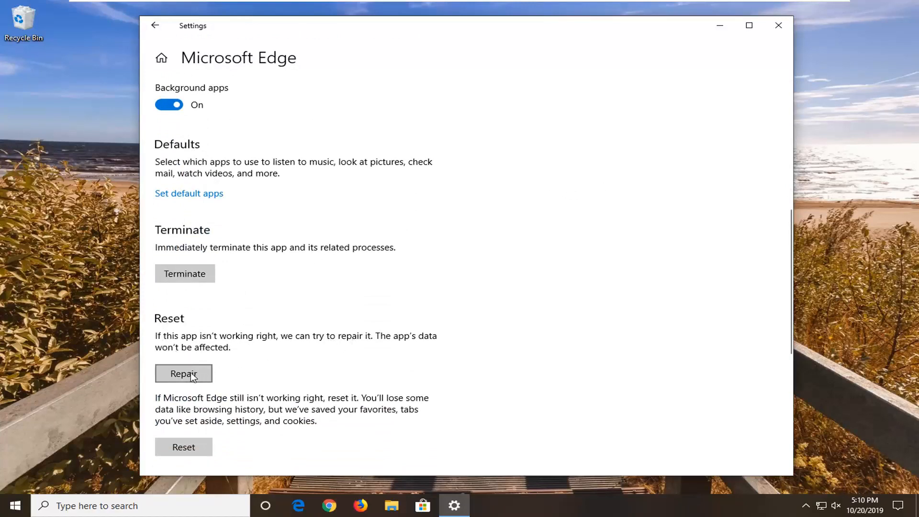
Run Repair on Microsoft Edge, keeping its data, until the checkmark appears.
{"action": "left_click", "coordinate": [183, 374]}
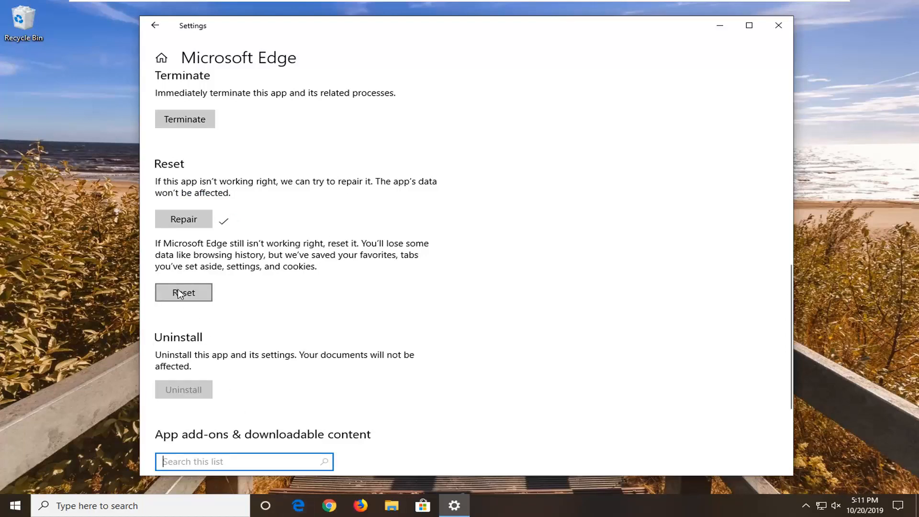
{"action": "mouse_move", "coordinate": [355, 260]}
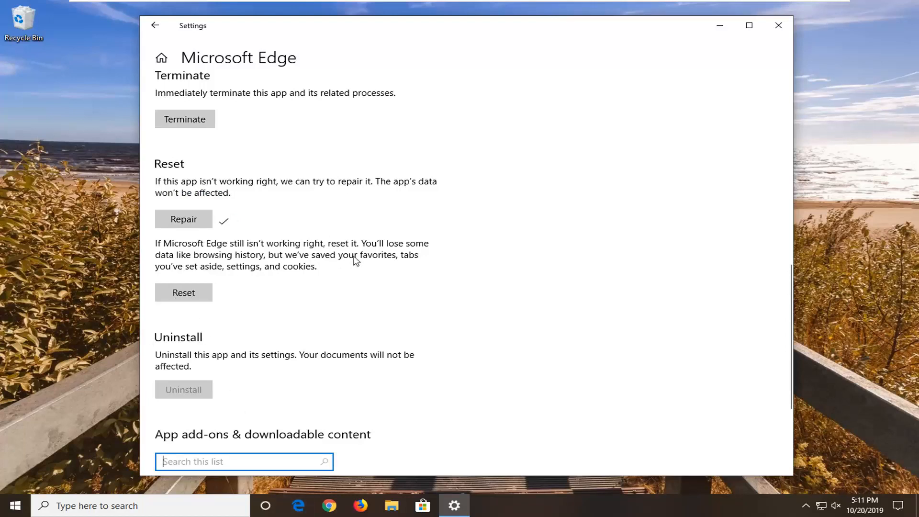
{"action": "mouse_move", "coordinate": [285, 265]}
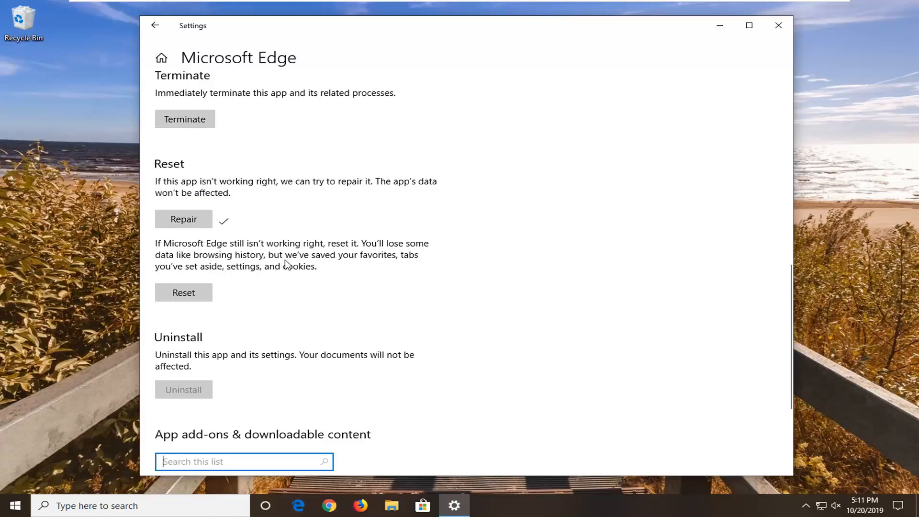
{"action": "mouse_move", "coordinate": [401, 264]}
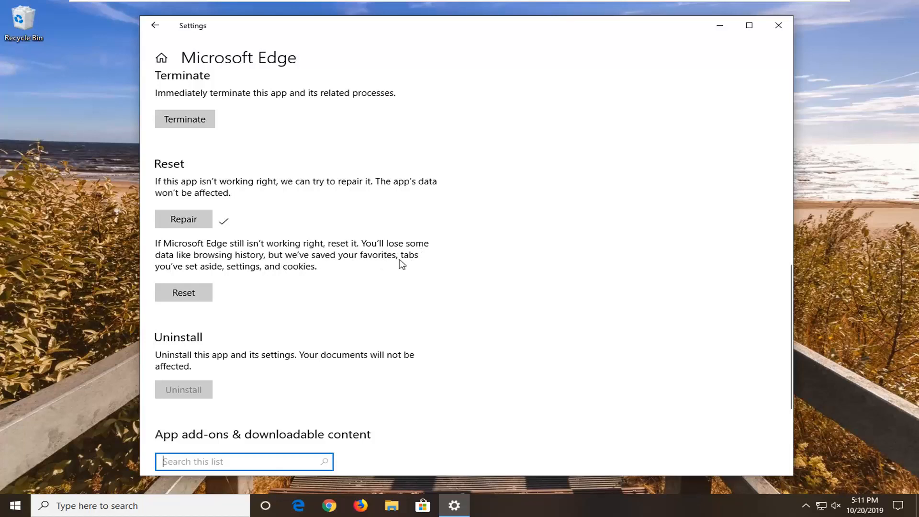
{"action": "mouse_move", "coordinate": [264, 276]}
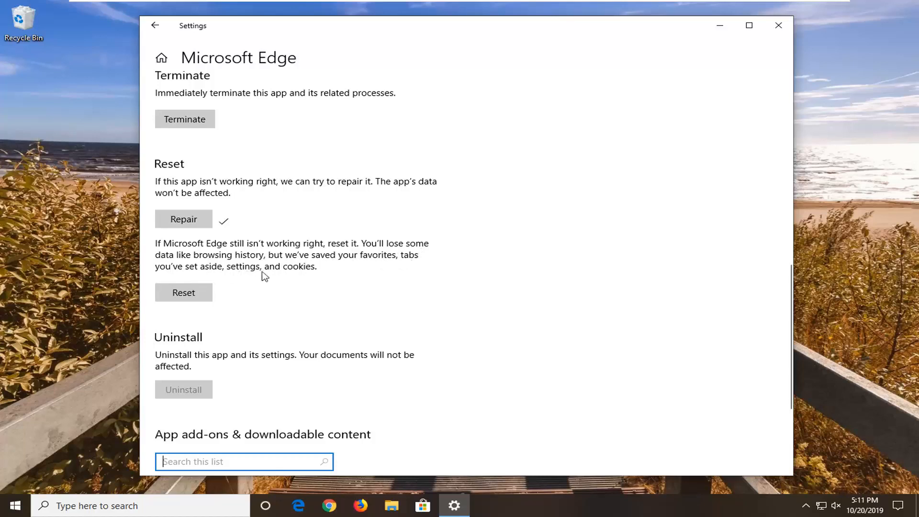
Reset Microsoft Edge, confirming deletion of its app data, until the checkmark appears.
{"action": "left_click", "coordinate": [184, 293]}
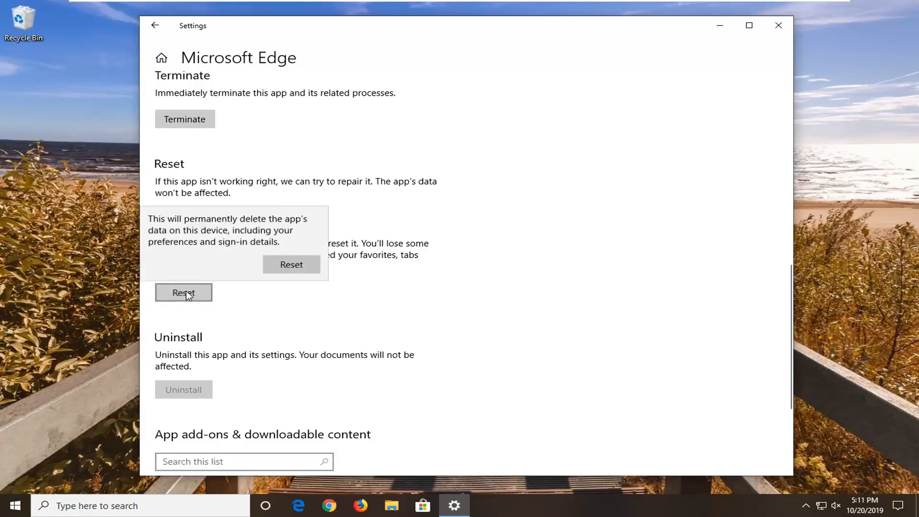
{"action": "mouse_move", "coordinate": [182, 242]}
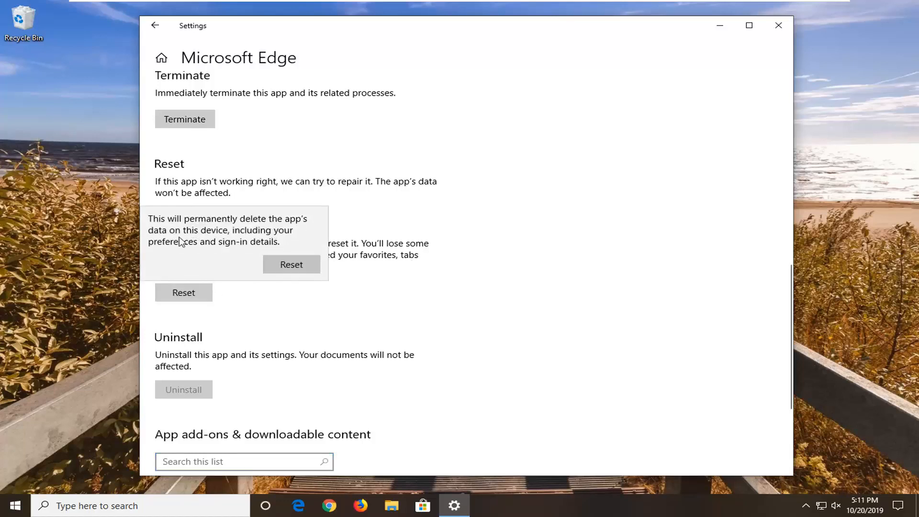
{"action": "mouse_move", "coordinate": [210, 250]}
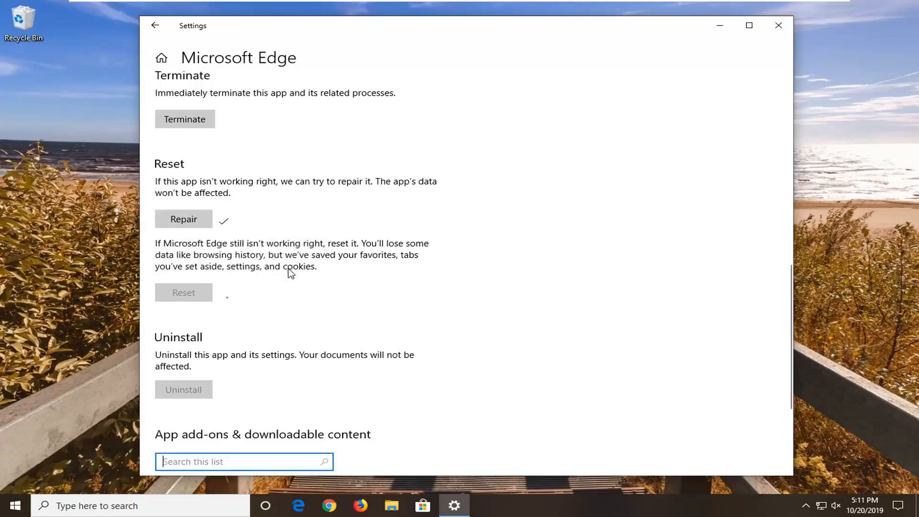
{"action": "left_click", "coordinate": [184, 293]}
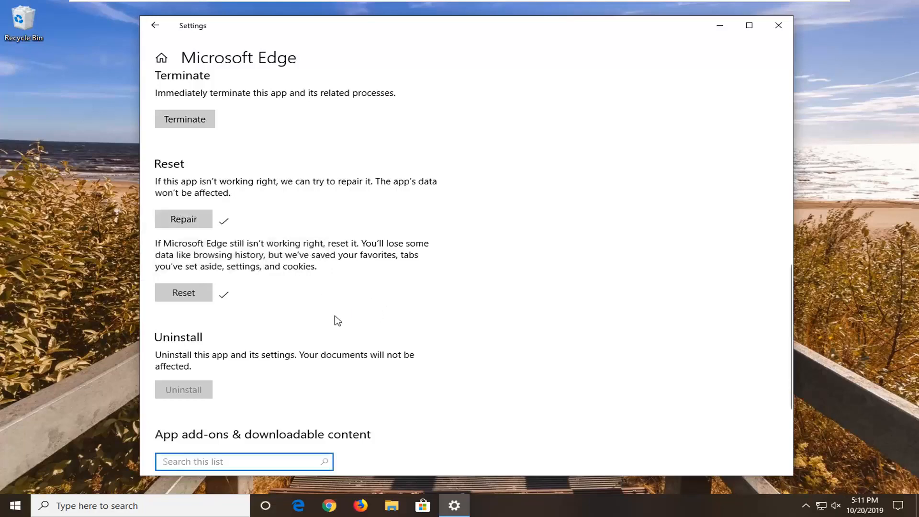
Close Settings, launch Microsoft Edge from the taskbar to verify it opens, then close it.
{"action": "left_click", "coordinate": [778, 25]}
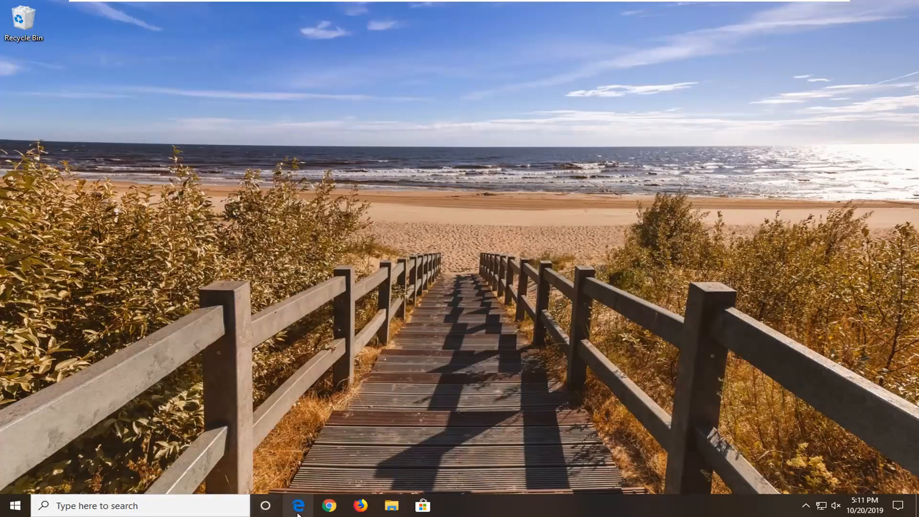
{"action": "left_click", "coordinate": [299, 506]}
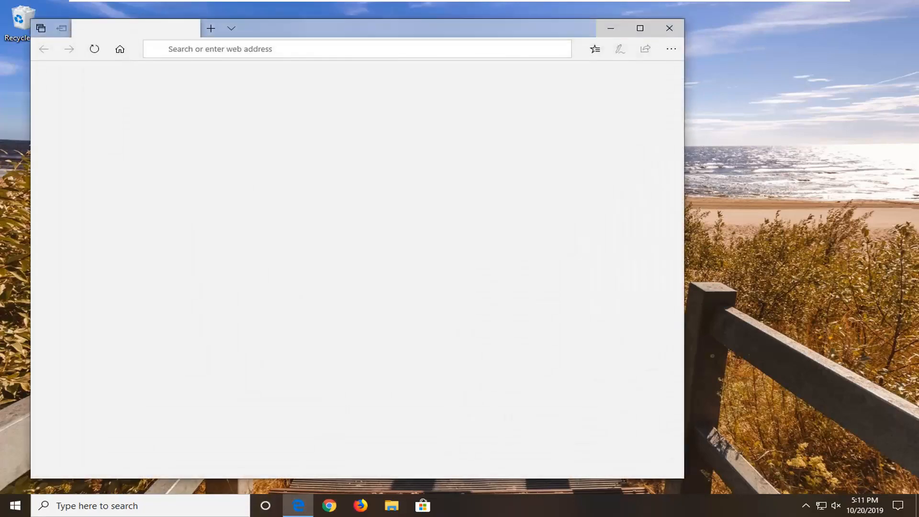
{"action": "left_click", "coordinate": [669, 27]}
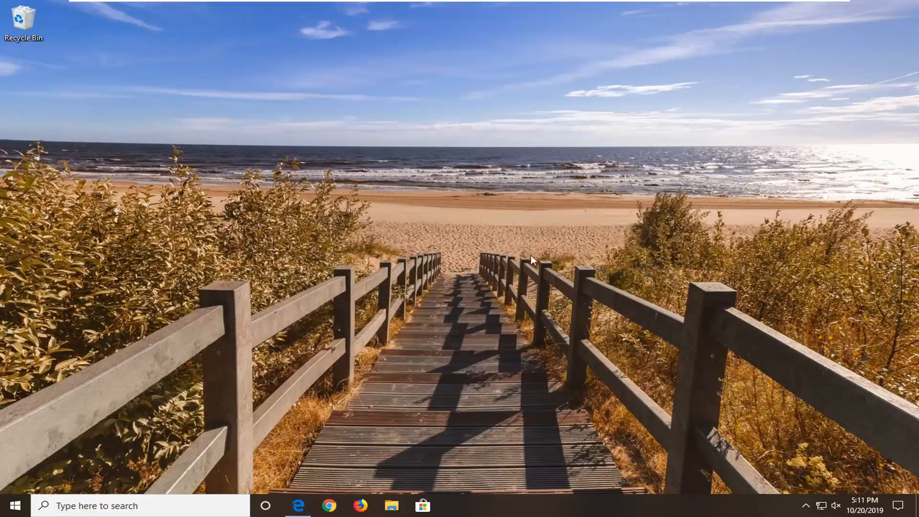